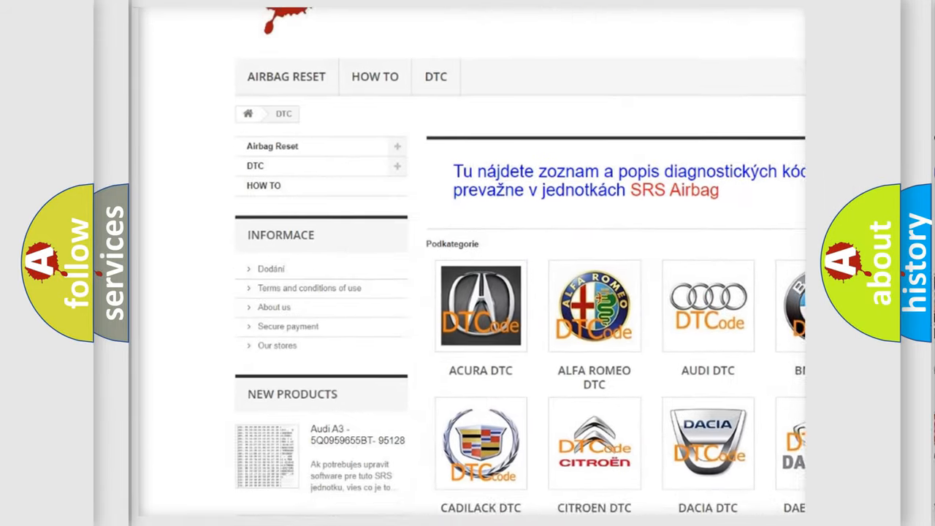
scroll("down", 3)
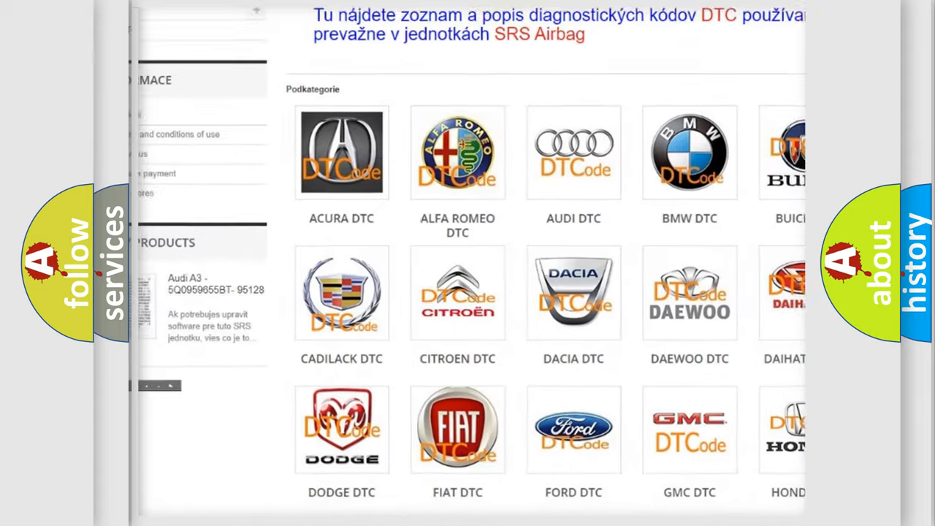
scroll("down", 3)
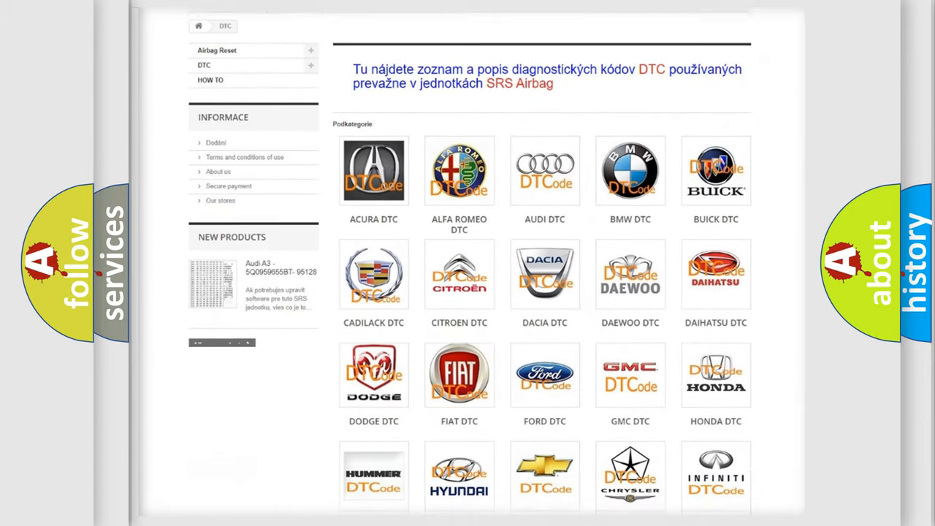
scroll("down", 3)
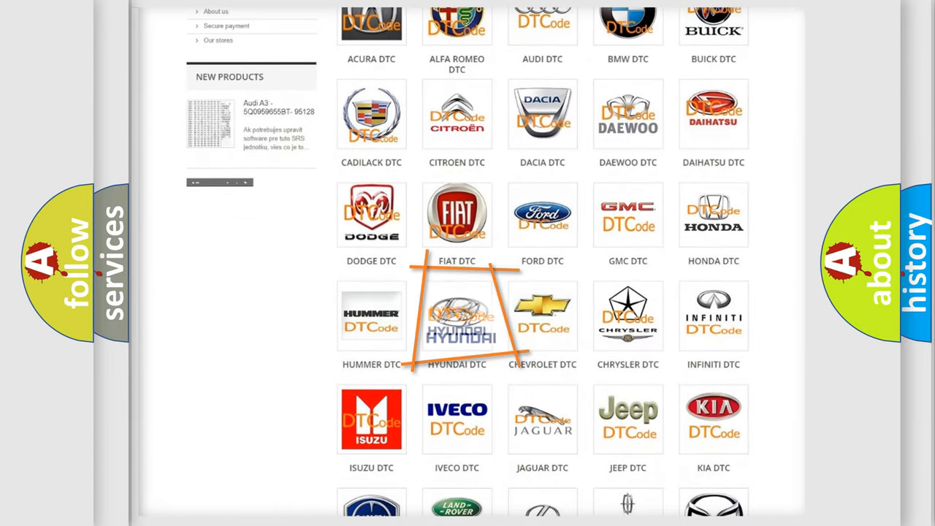